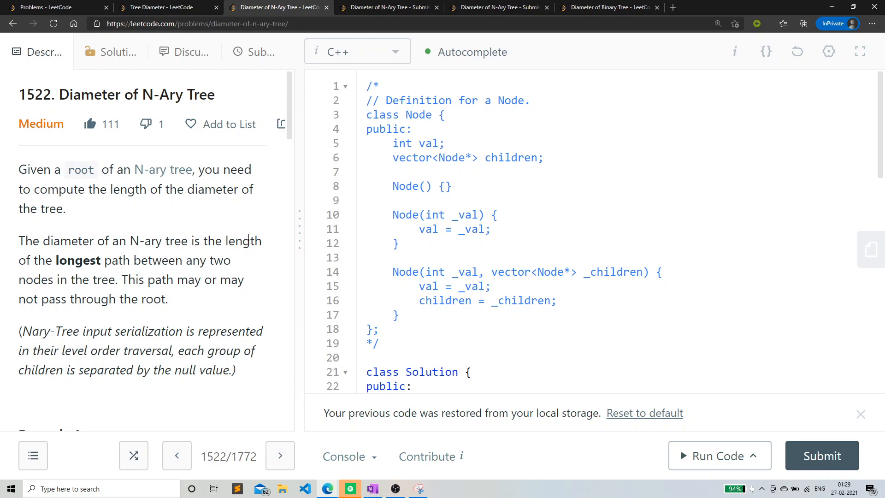
# Highlight and then deselect the 'Diameter of N-Ary Tree' title, and scroll down
pyautogui.doubleClick(136, 94)
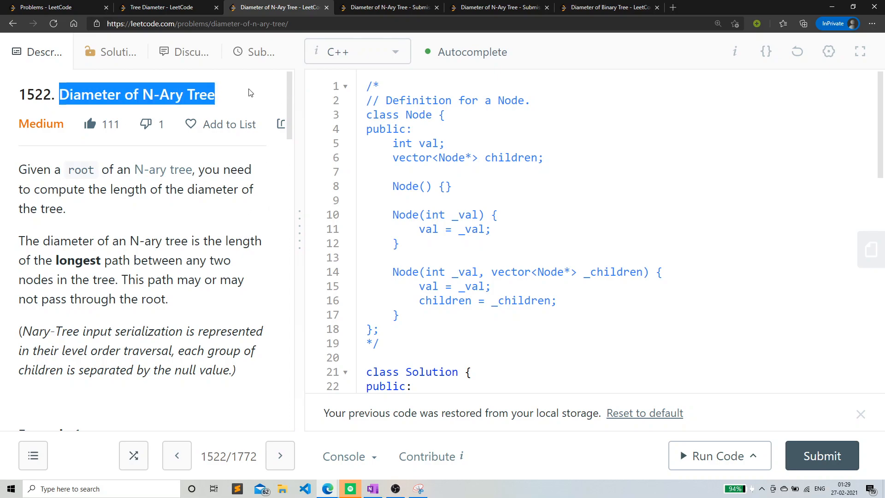
pyautogui.click(168, 80)
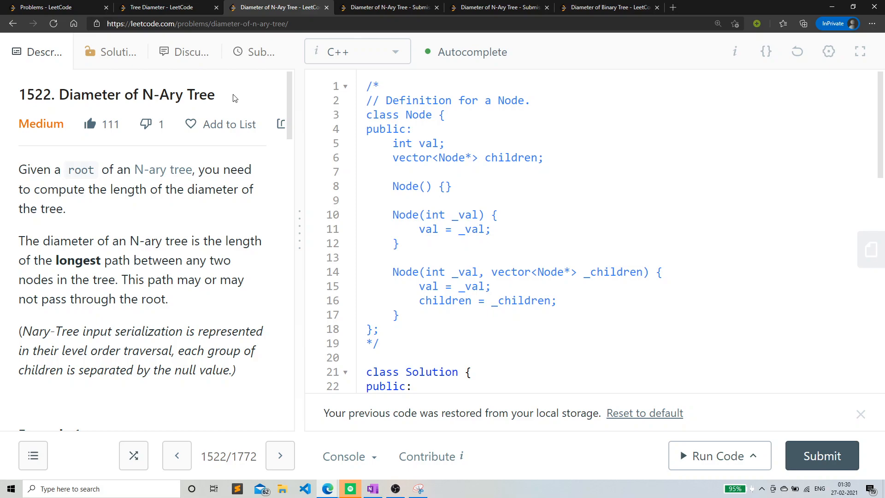
pyautogui.moveTo(287, 93)
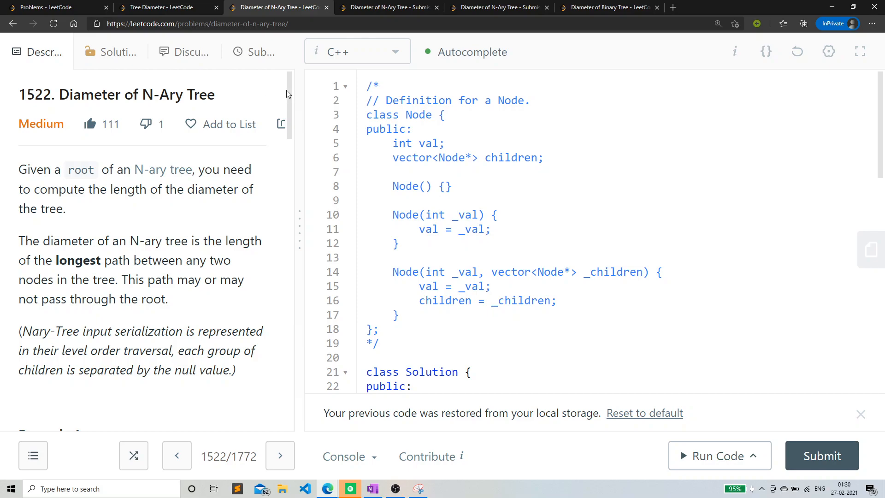
pyautogui.moveTo(287, 84)
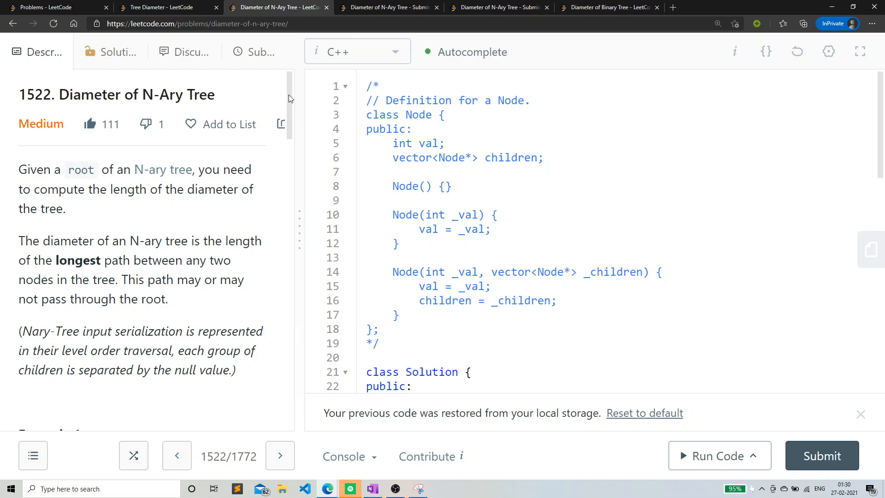
pyautogui.moveTo(233, 173)
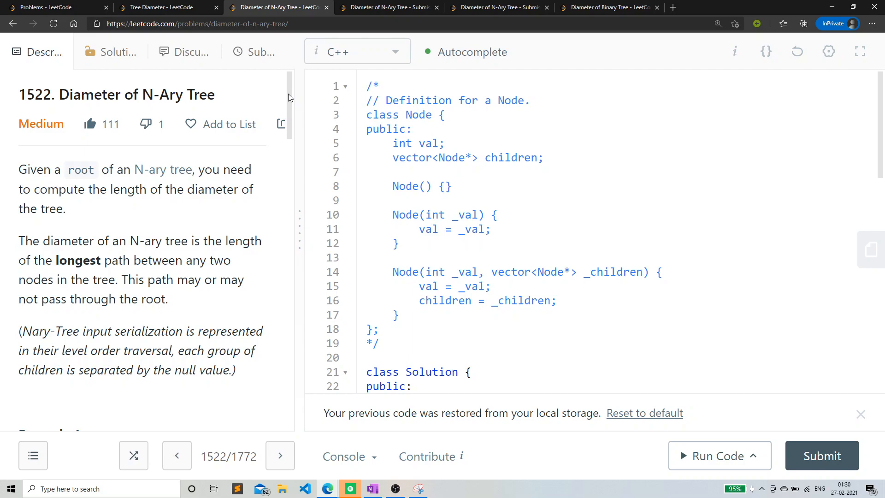
pyautogui.moveTo(217, 95)
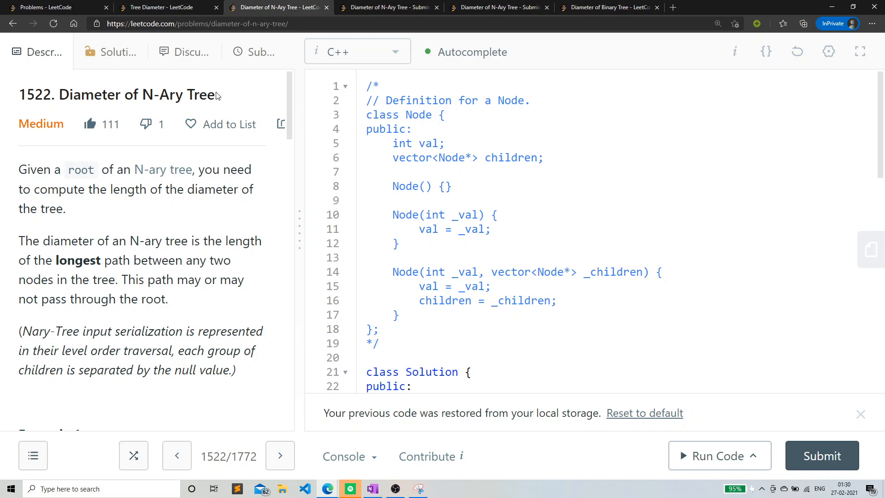
pyautogui.moveTo(287, 98)
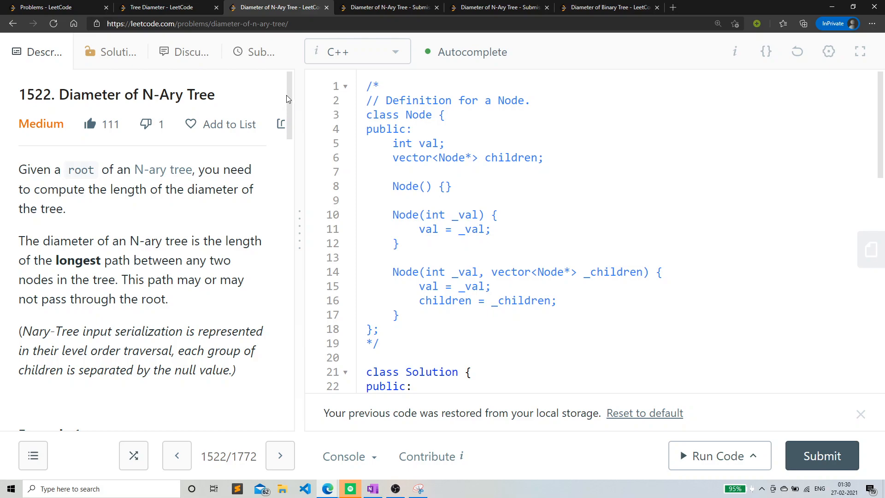
pyautogui.moveTo(879, 134)
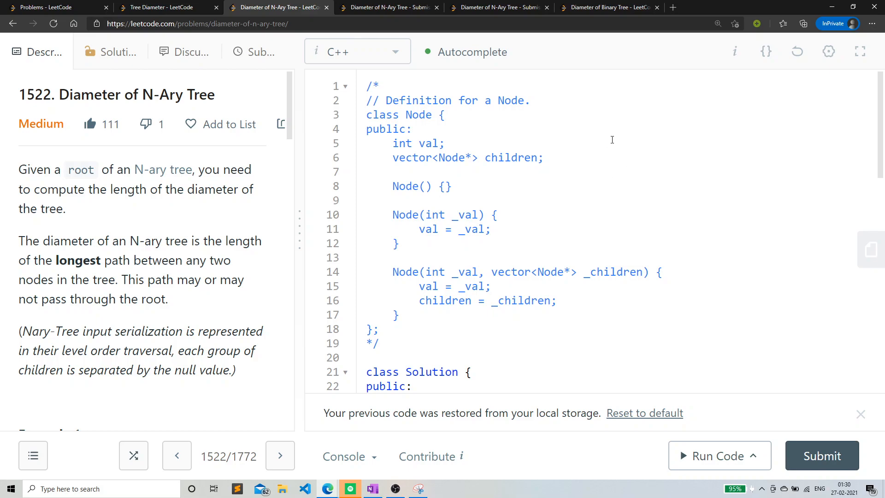
pyautogui.moveTo(605, 165)
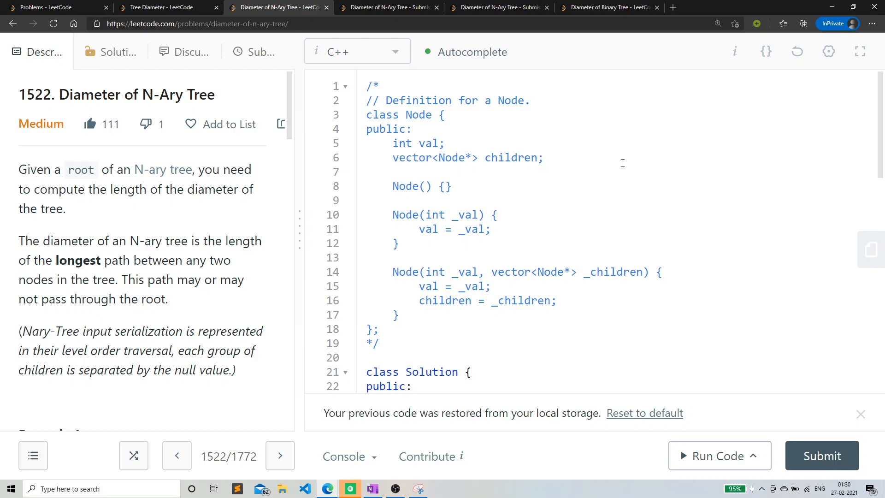
pyautogui.moveTo(645, 166)
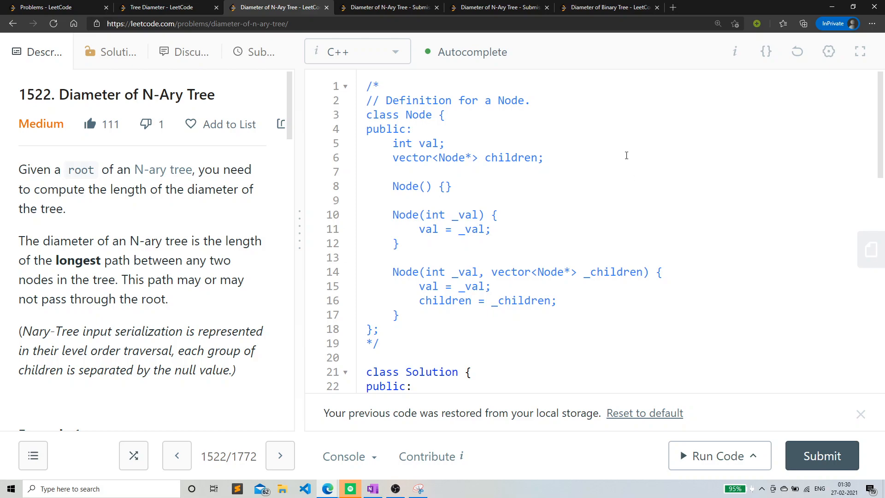
pyautogui.moveTo(563, 284)
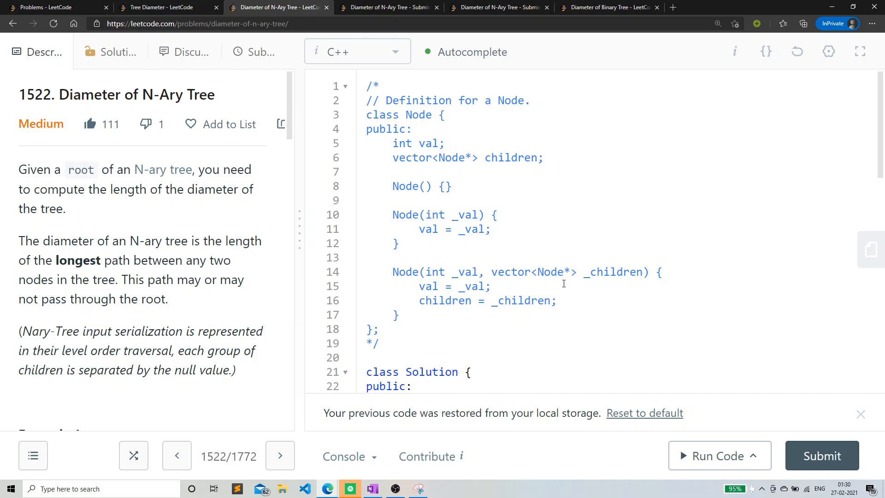
pyautogui.moveTo(643, 174)
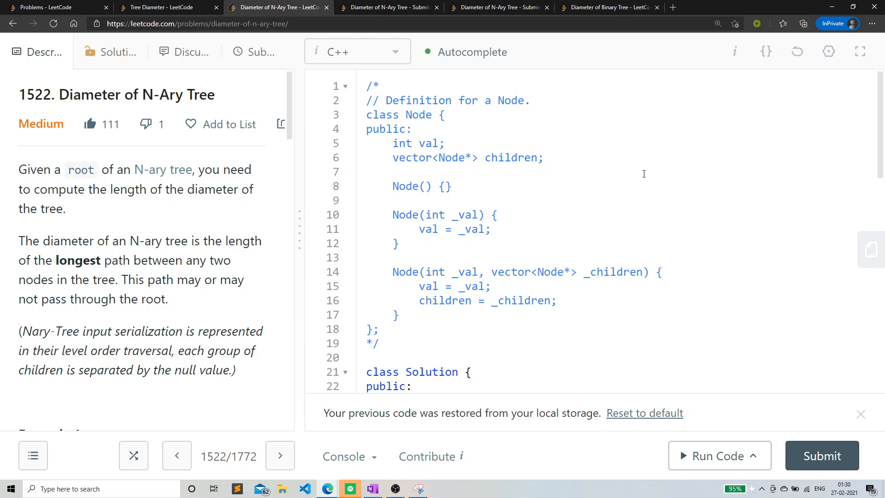
pyautogui.moveTo(631, 152)
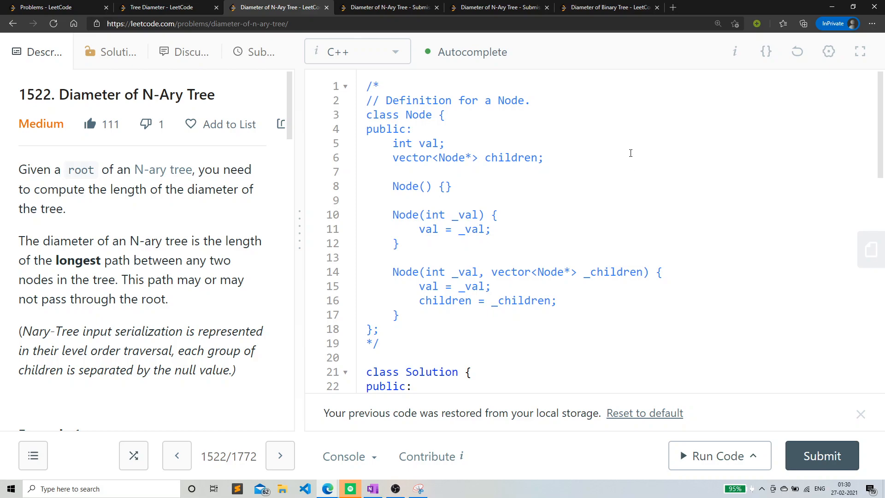
pyautogui.moveTo(709, 293)
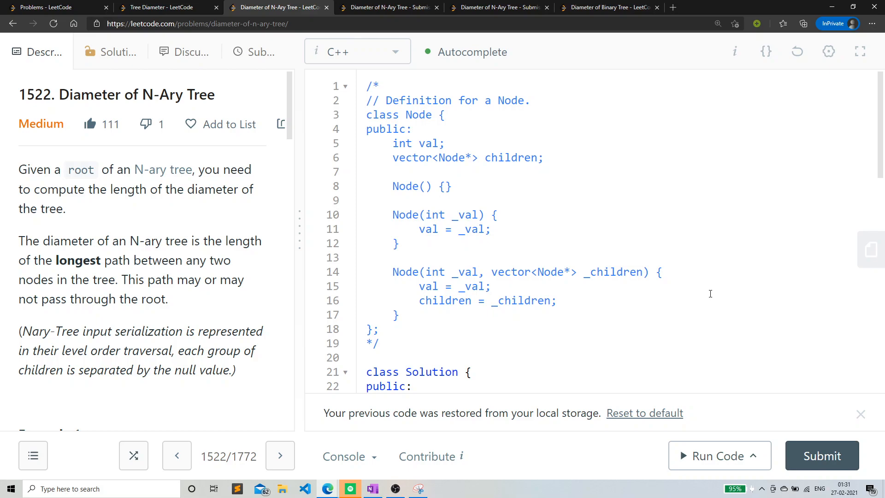
pyautogui.moveTo(638, 263)
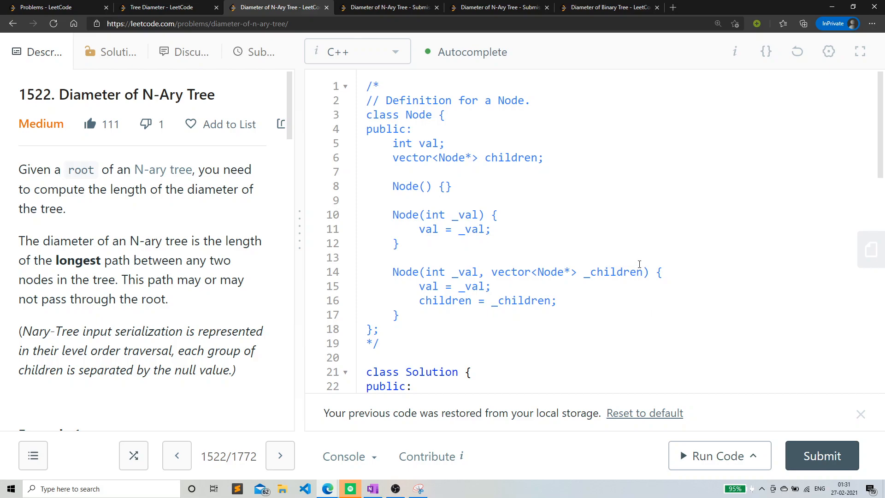
pyautogui.scroll(-3)
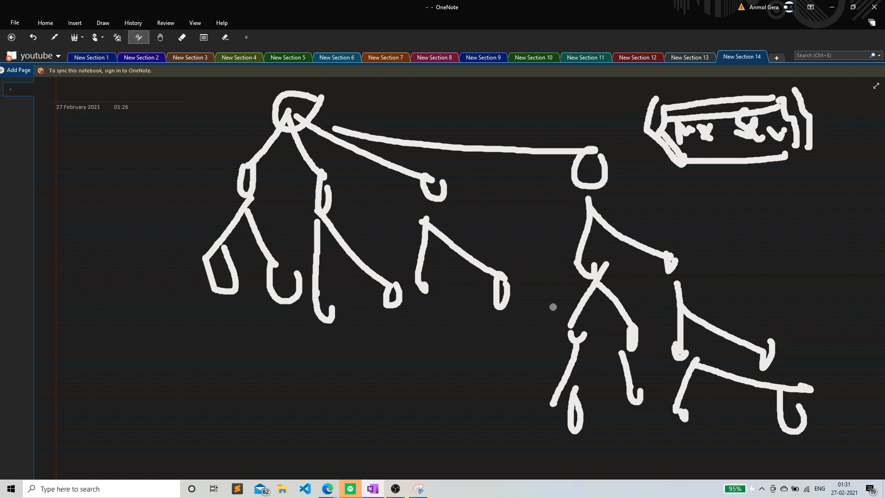
pyautogui.moveTo(677, 195)
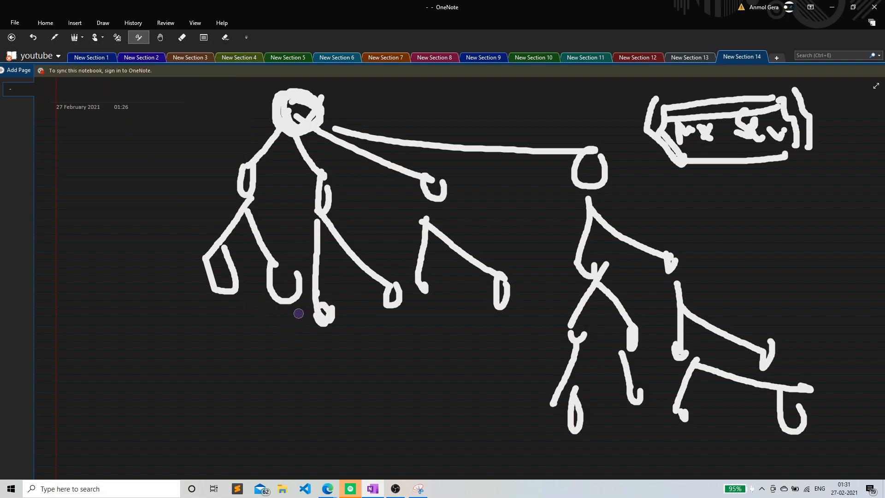
# Trace purple paths through the root and down several branches, and write a purple note below the tree
pyautogui.moveTo(294, 324); pyautogui.dragTo(557, 196)
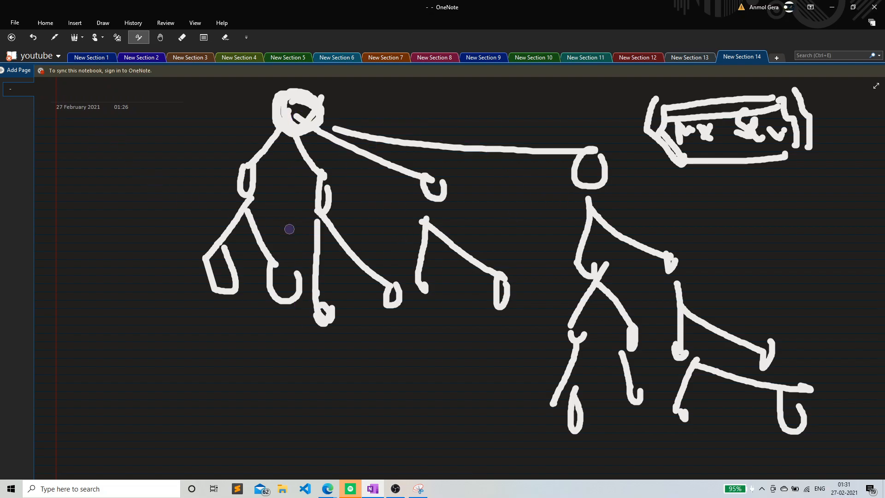
pyautogui.moveTo(322, 130); pyautogui.dragTo(322, 316)
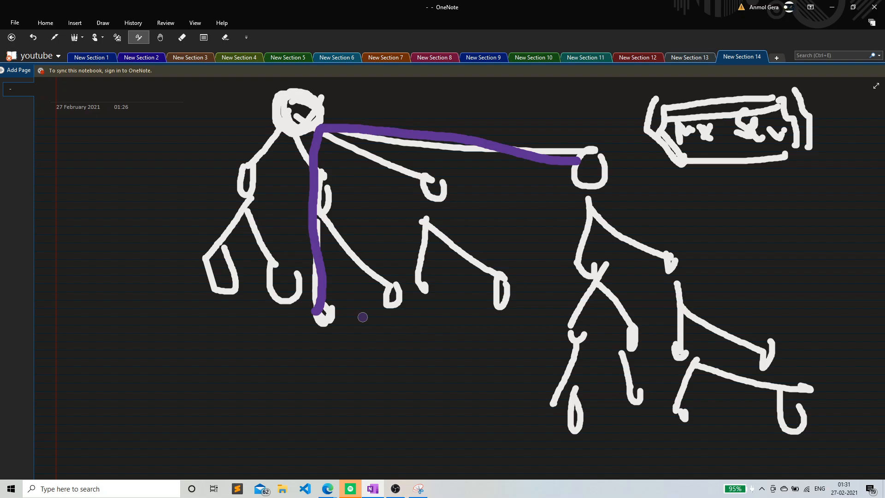
pyautogui.moveTo(338, 146); pyautogui.dragTo(482, 262)
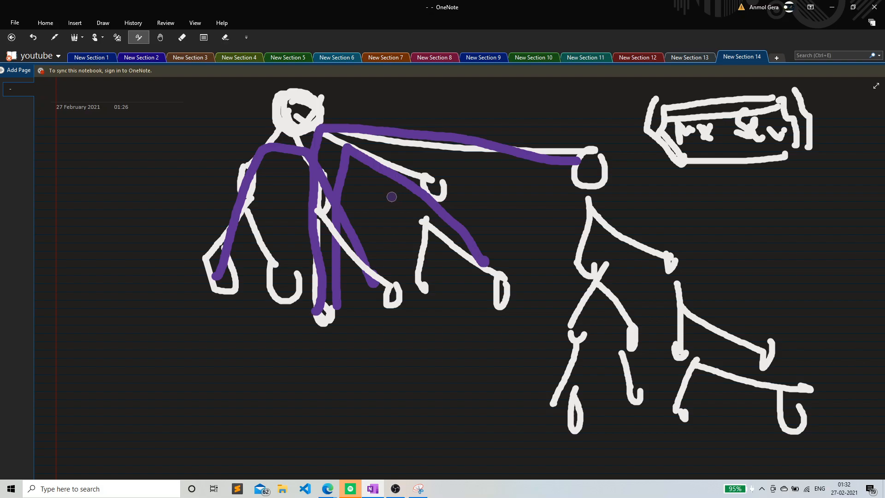
pyautogui.moveTo(113, 324); pyautogui.dragTo(141, 357)
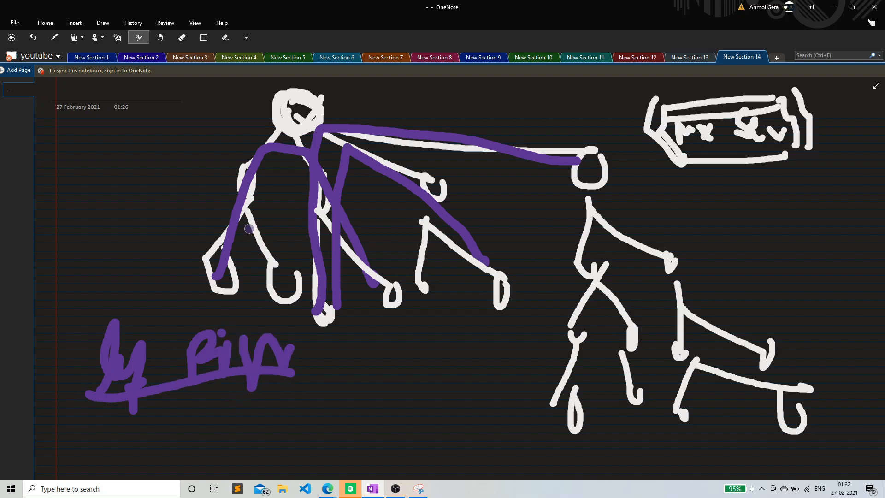
pyautogui.moveTo(352, 321)
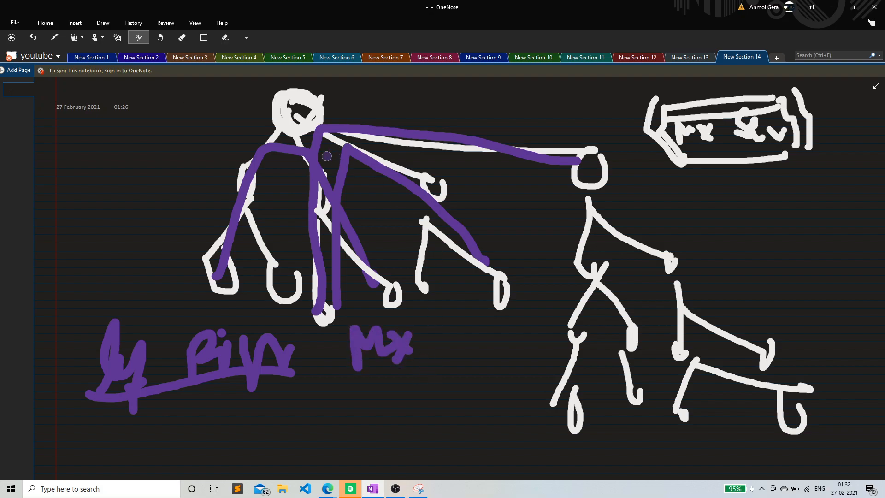
pyautogui.moveTo(327, 106)
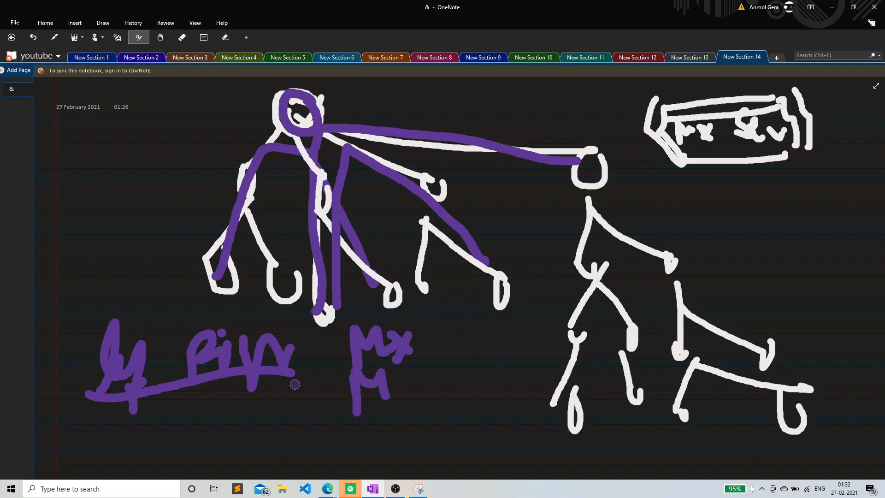
pyautogui.moveTo(293, 384); pyautogui.dragTo(265, 429)
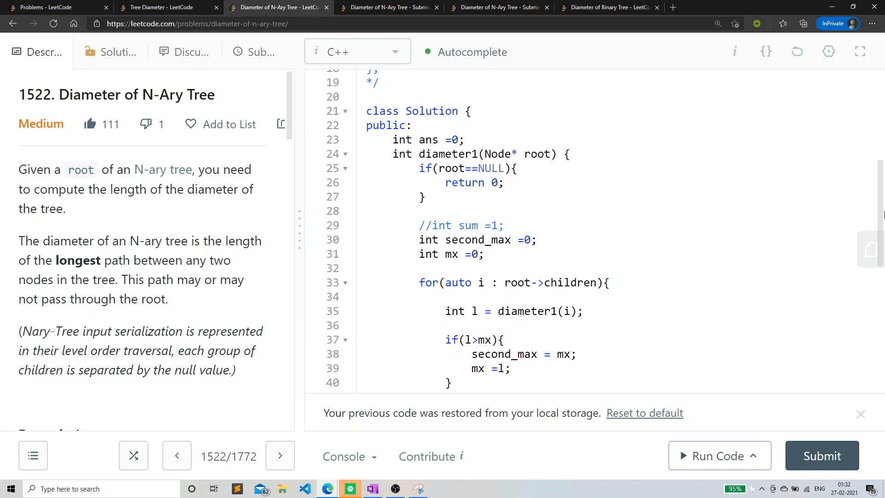
pyautogui.scroll(-3)
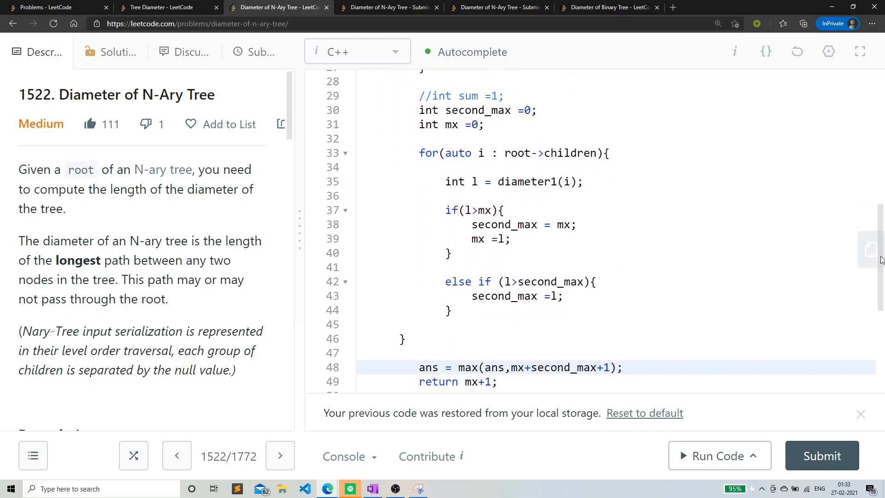
pyautogui.scroll(-3)
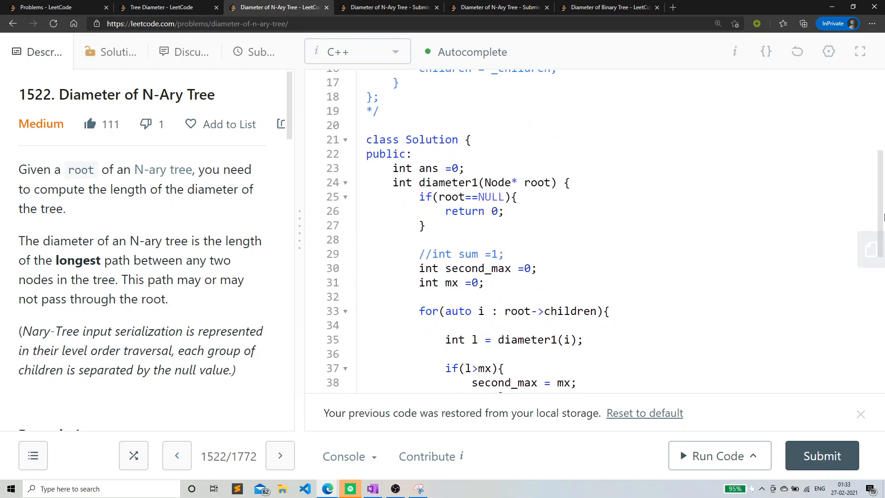
pyautogui.scroll(-3)
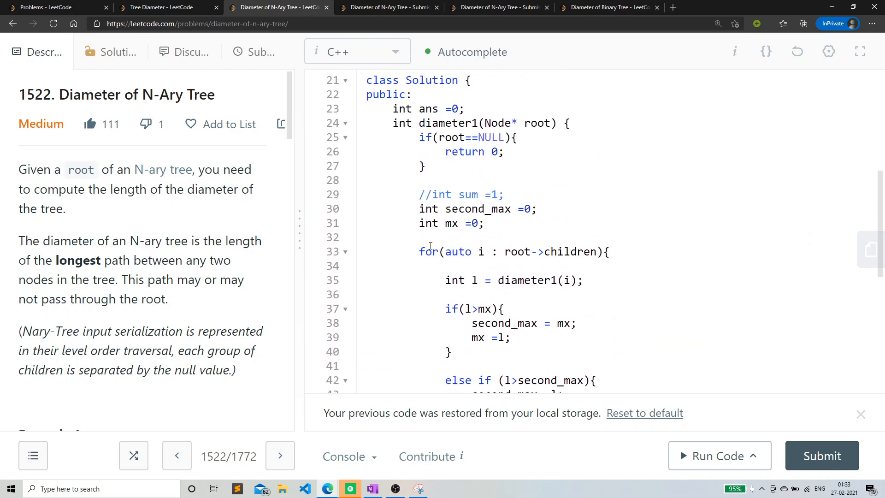
pyautogui.scroll(-3)
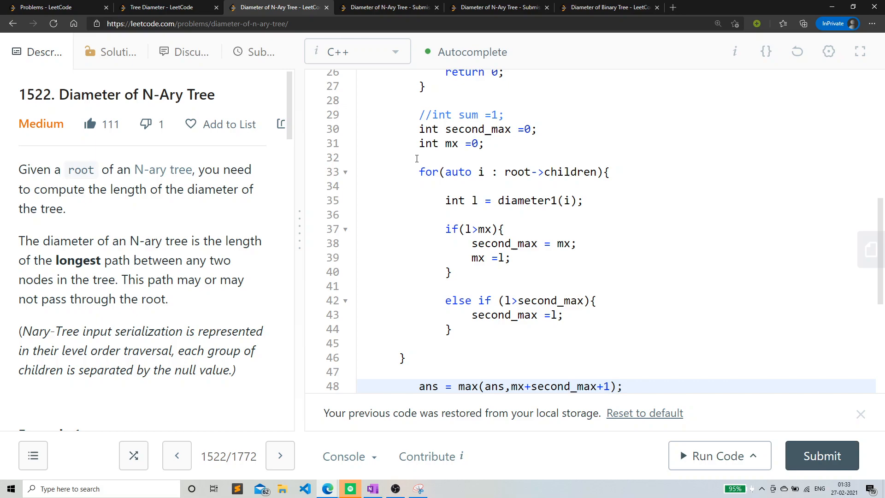
pyautogui.moveTo(585, 192)
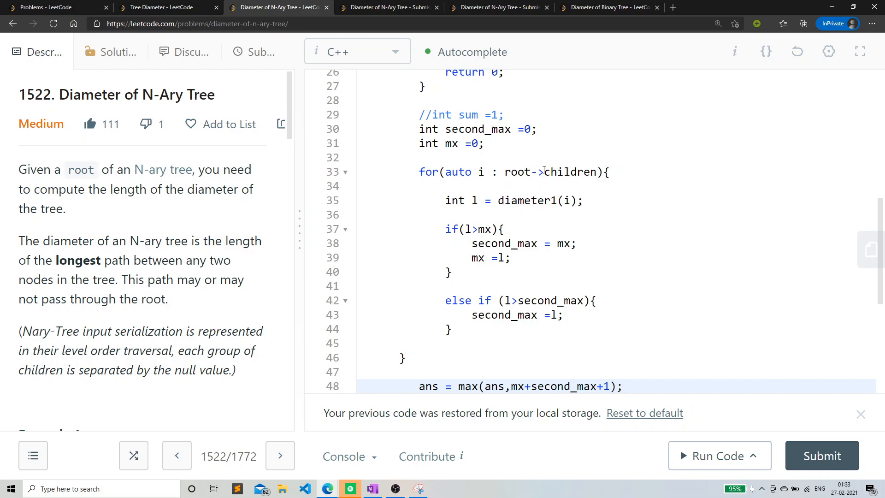
pyautogui.moveTo(531, 165)
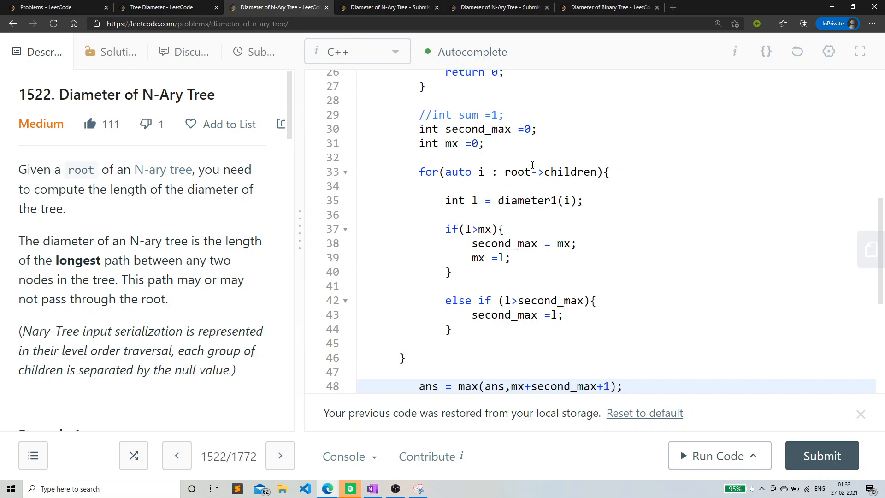
pyautogui.moveTo(513, 171)
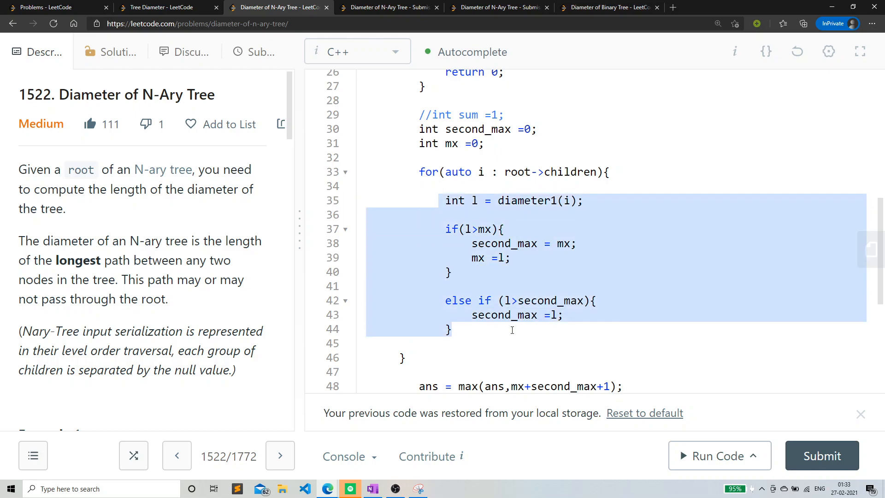
pyautogui.click(499, 329)
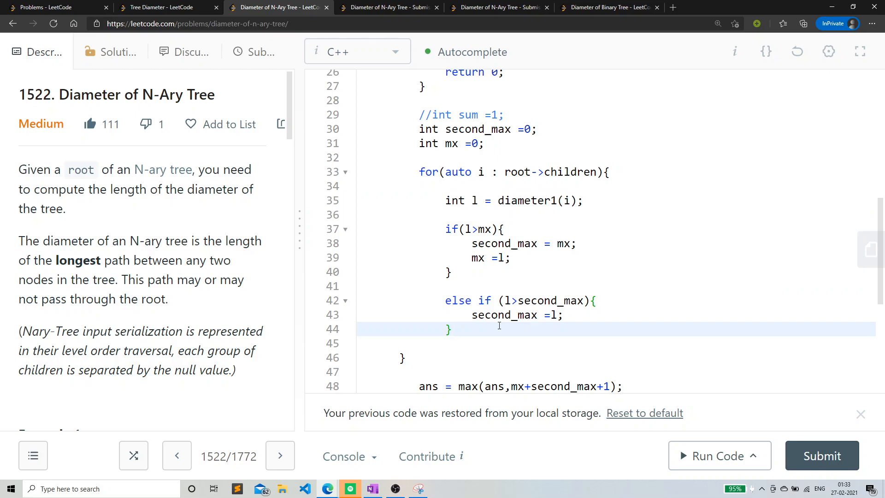
pyautogui.scroll(-3)
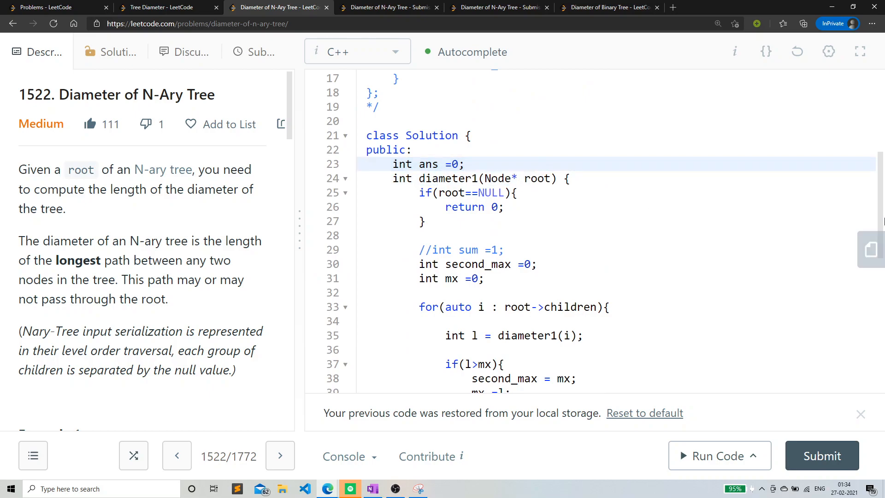
pyautogui.scroll(-3)
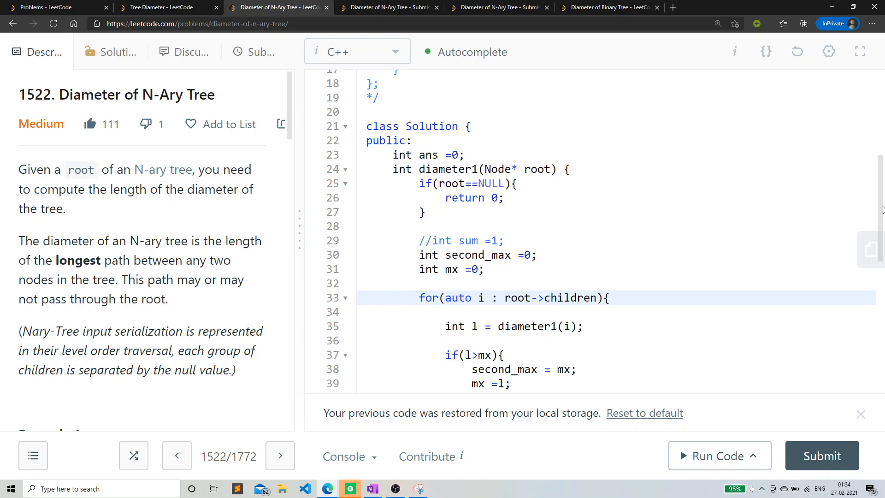
pyautogui.scroll(-3)
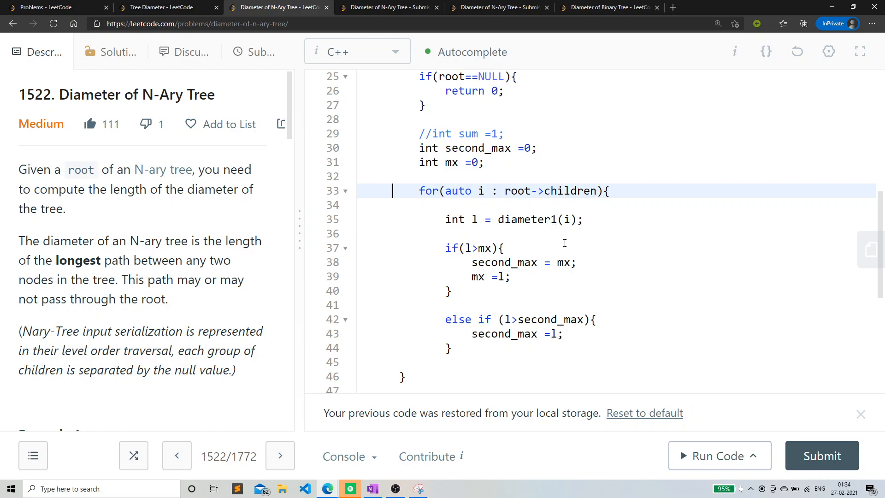
pyautogui.moveTo(609, 147)
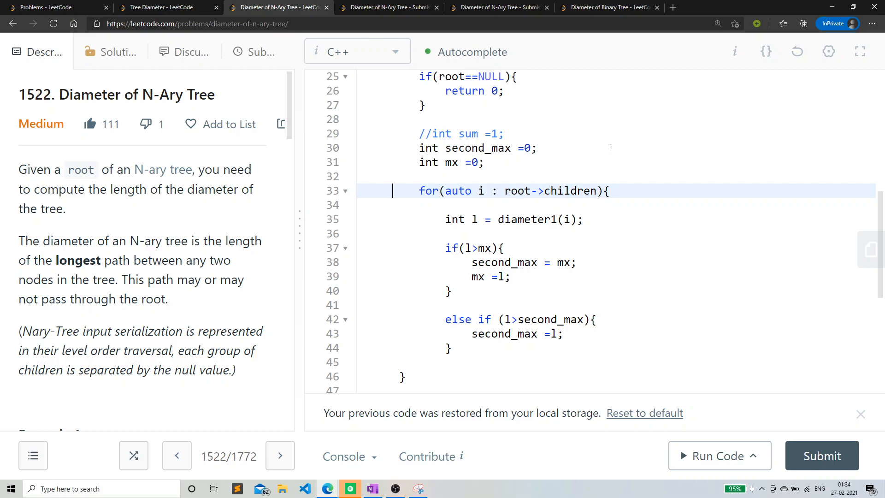
pyautogui.moveTo(600, 329)
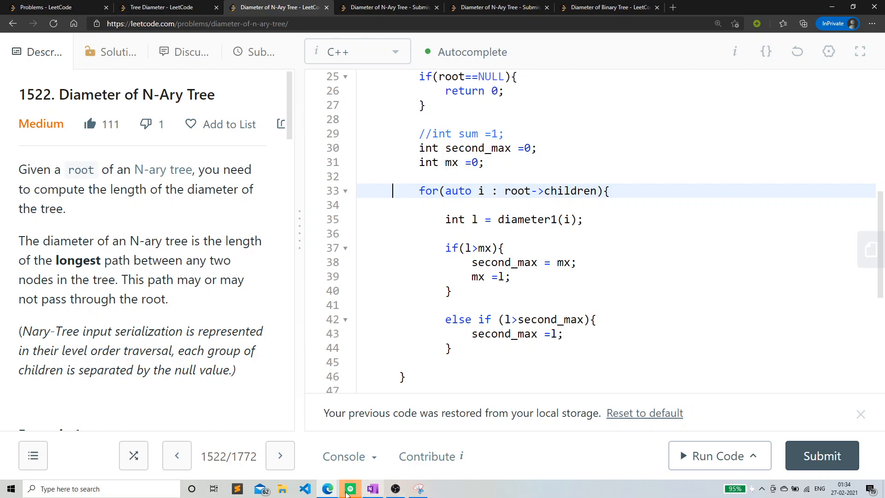
# Draw a purple circled plus beside the right tree sketch, then return to the LeetCode solution
pyautogui.click(372, 489)
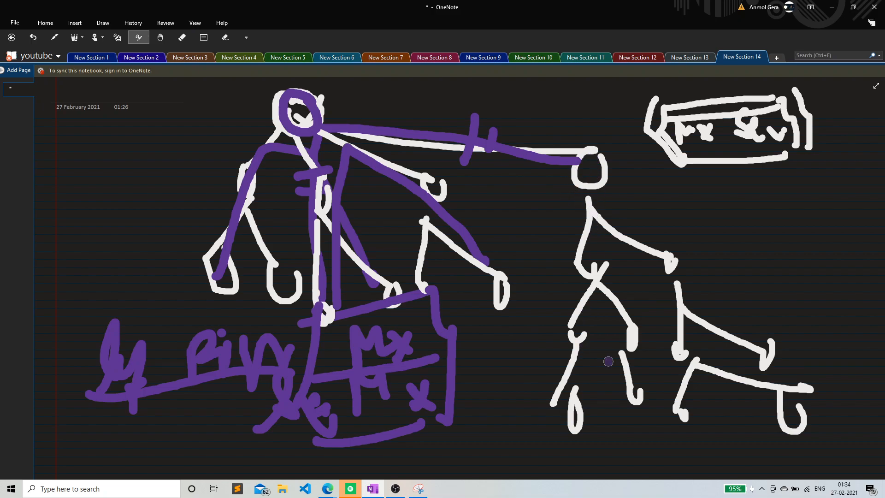
pyautogui.moveTo(741, 201); pyautogui.dragTo(788, 219)
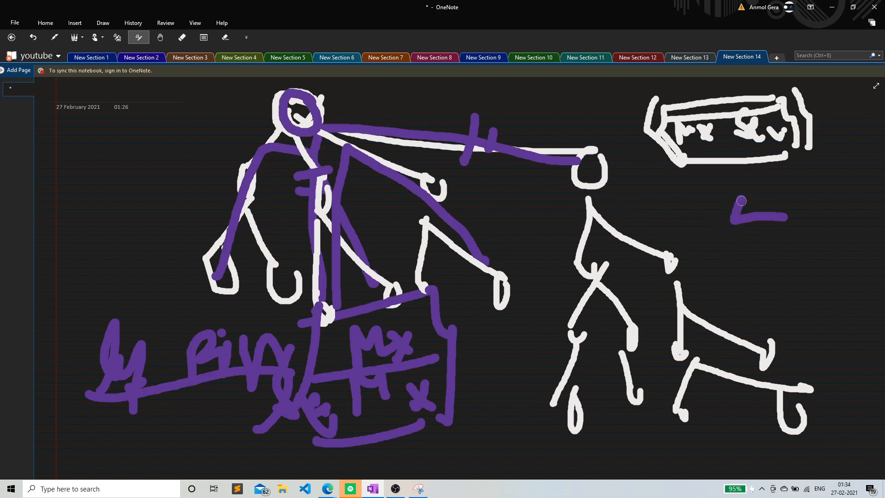
pyautogui.moveTo(744, 200); pyautogui.dragTo(758, 221)
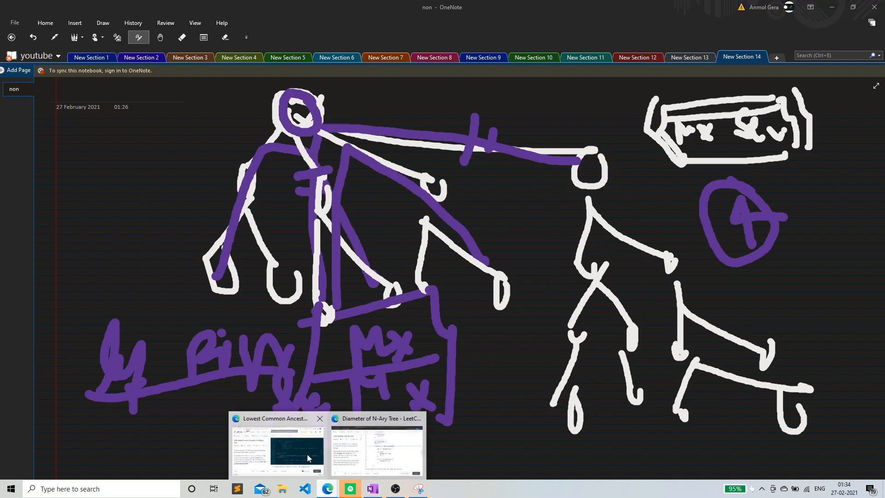
pyautogui.click(277, 449)
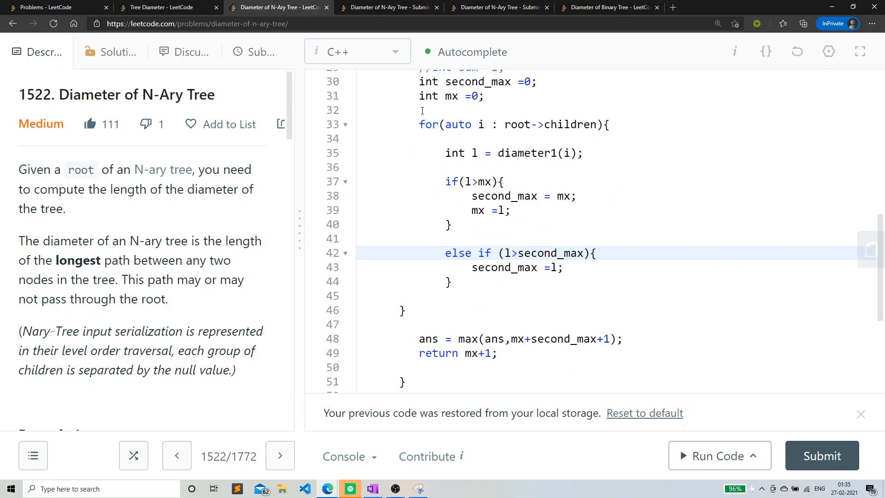
pyautogui.moveTo(457, 124)
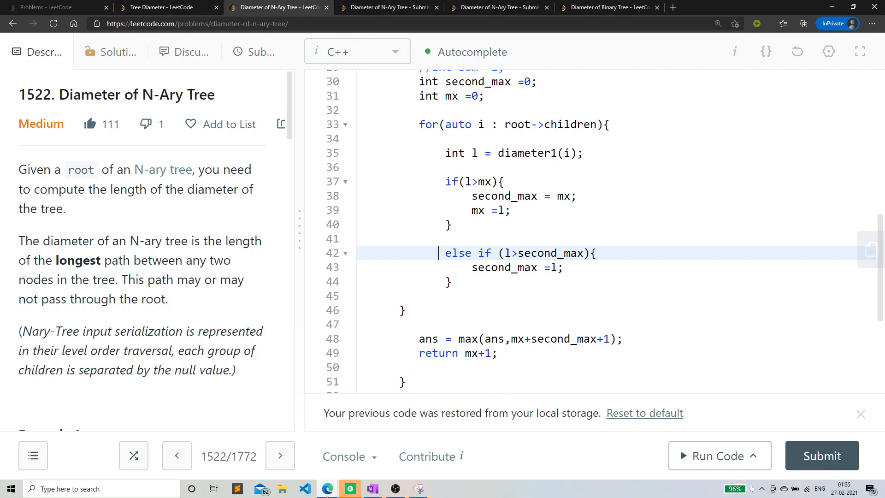
pyautogui.click(372, 488)
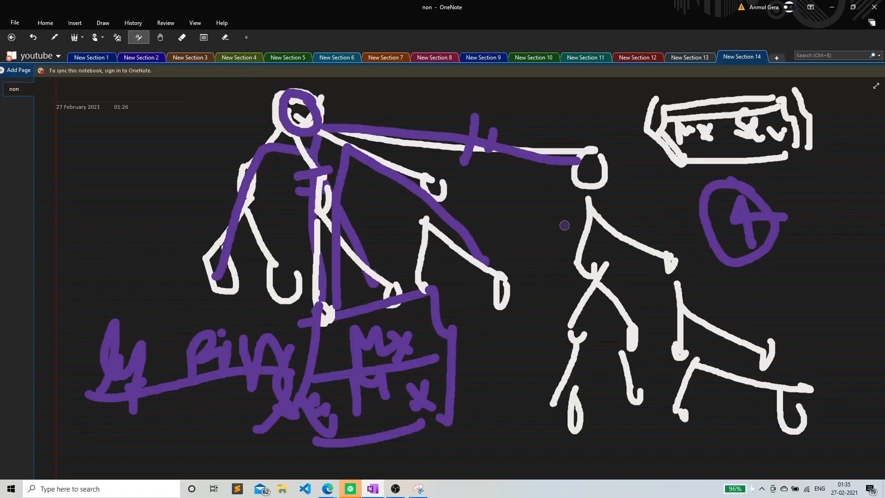
pyautogui.moveTo(525, 243)
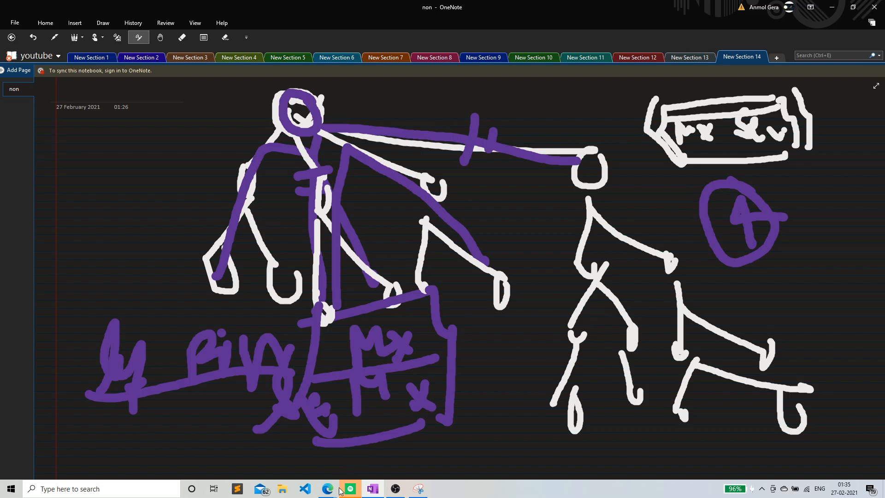
pyautogui.click(327, 488)
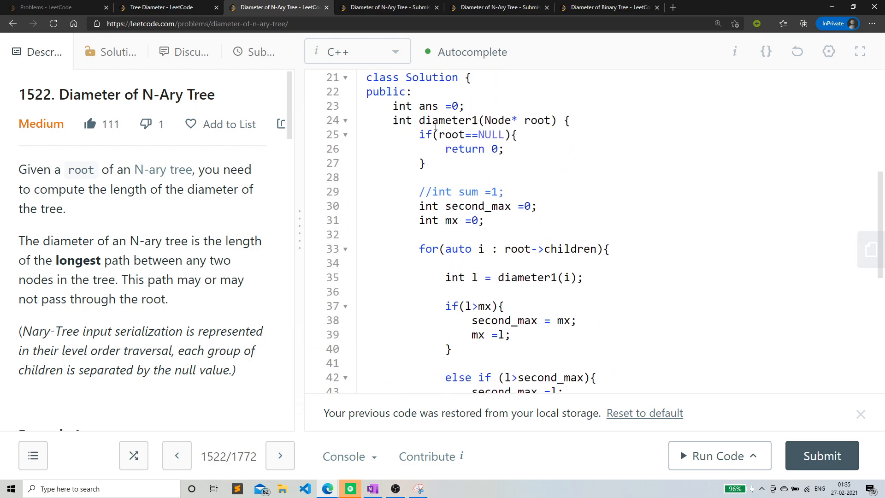
# Rename the helper diameter1 to mxdep at its definition and call, then run the code
pyautogui.click(429, 120)
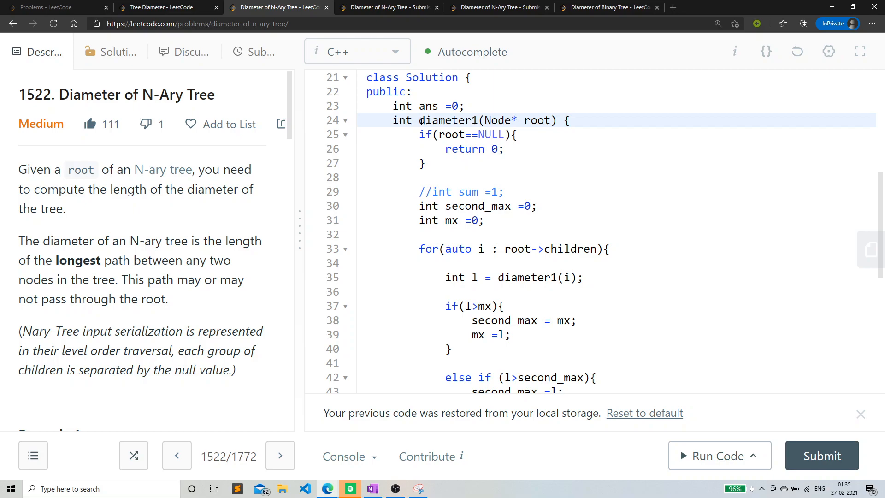
pyautogui.write('mx')
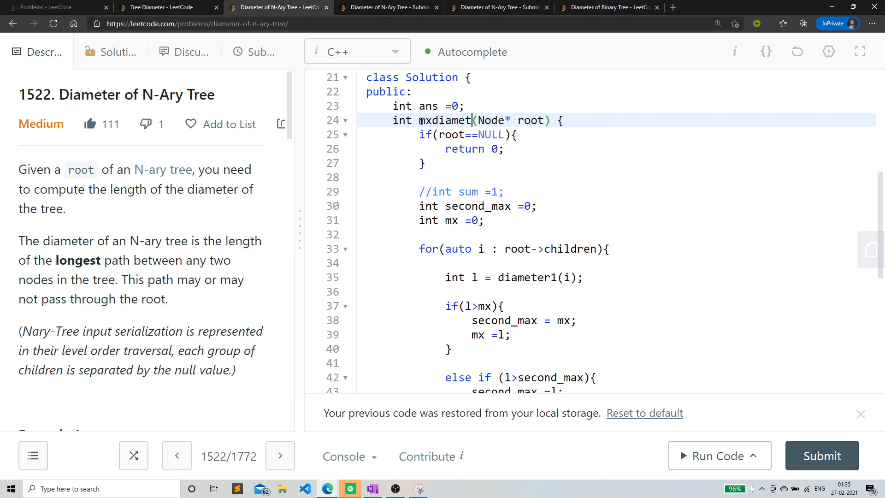
pyautogui.write('mxdep')
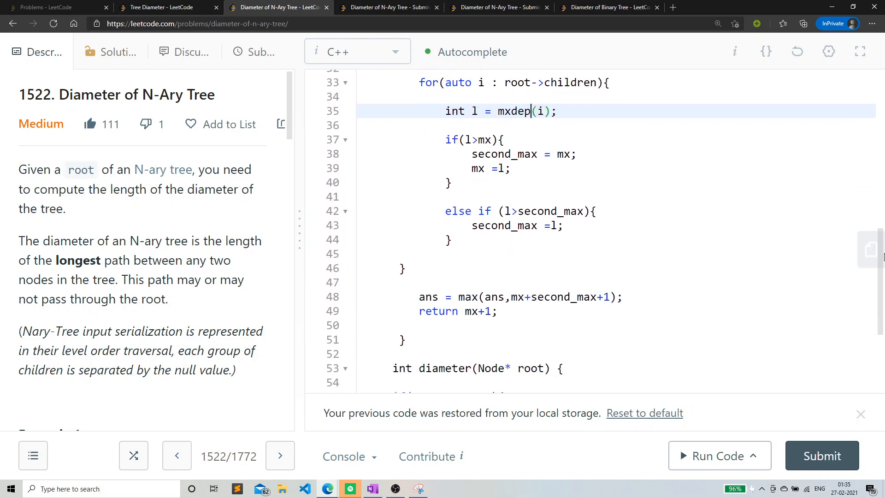
pyautogui.scroll(-3)
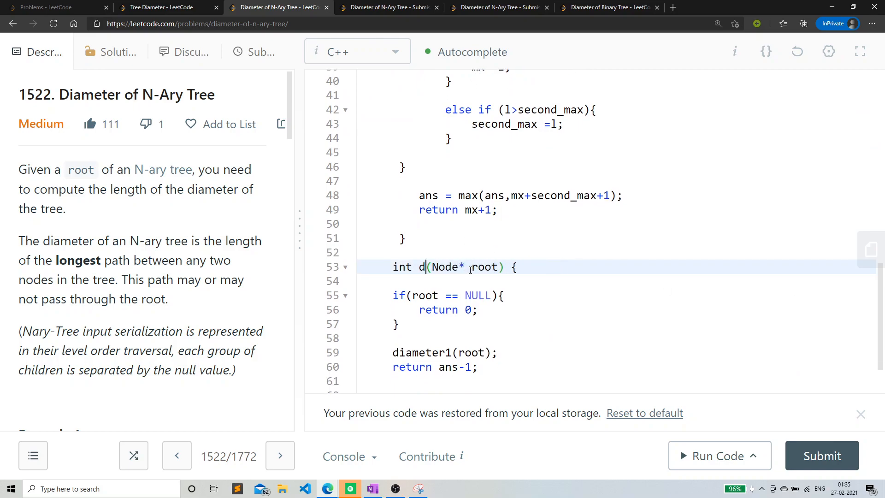
pyautogui.write('xdep')
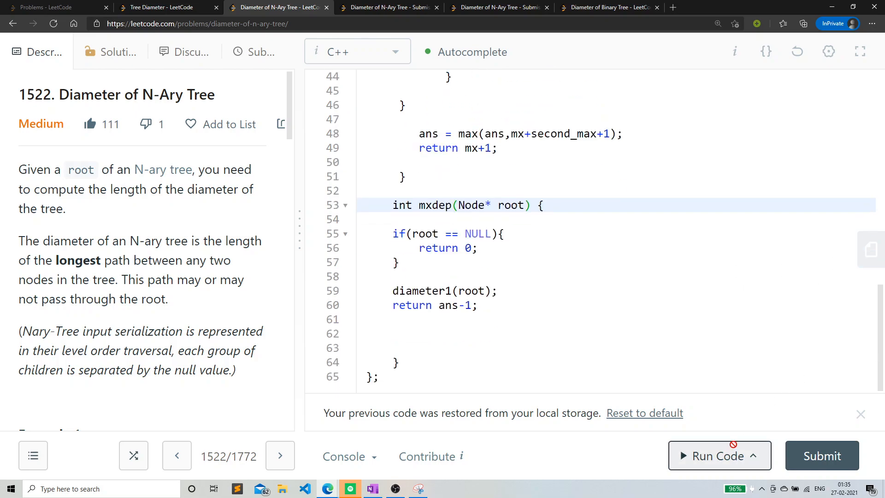
pyautogui.click(719, 455)
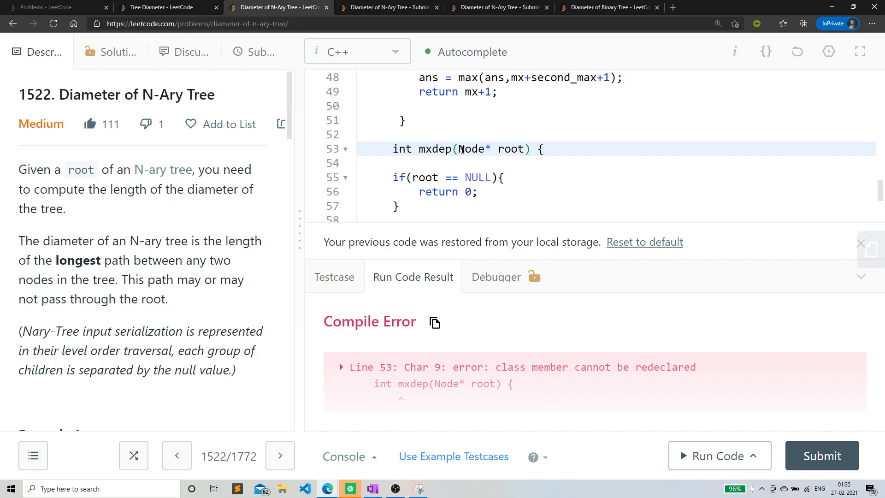
# Remove the wrong mxdep name, call mxdep(root), pass the sample run with output 3, and submit
pyautogui.press('Backspace')
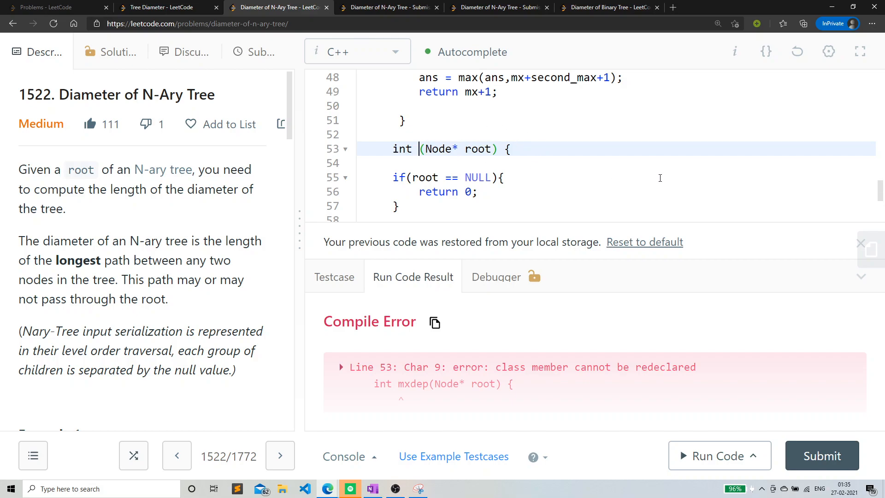
pyautogui.scroll(-3)
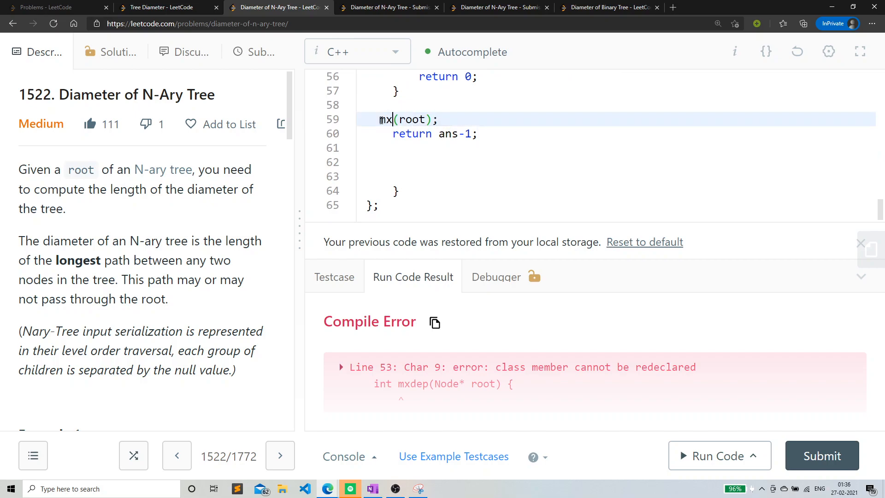
pyautogui.click(717, 455)
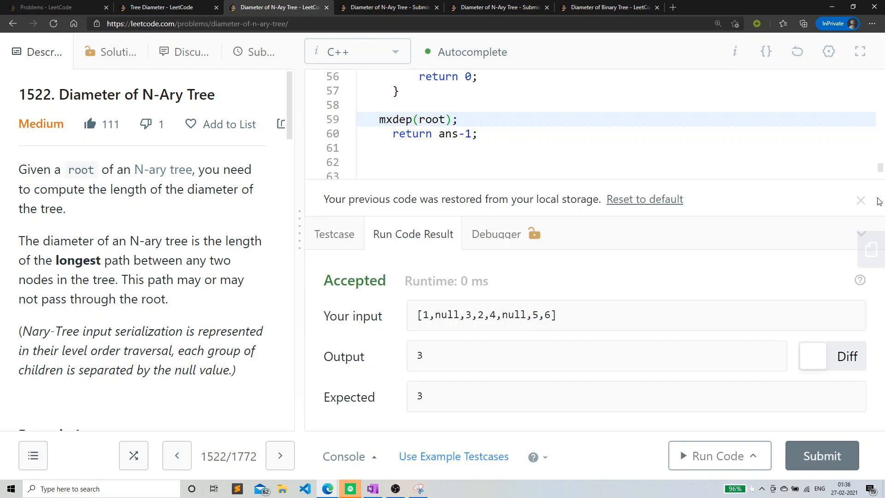
pyautogui.click(822, 455)
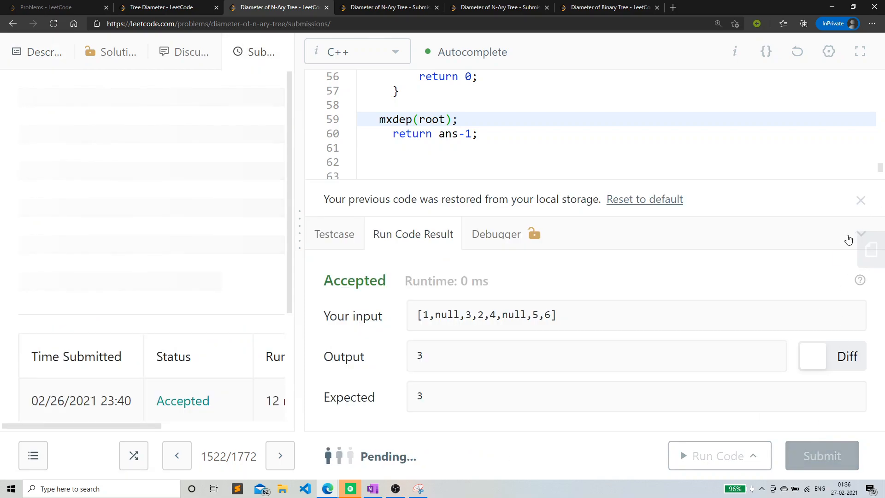
# Collapse the run result panel and highlight the ans update and return lines 48–49
pyautogui.click(821, 456)
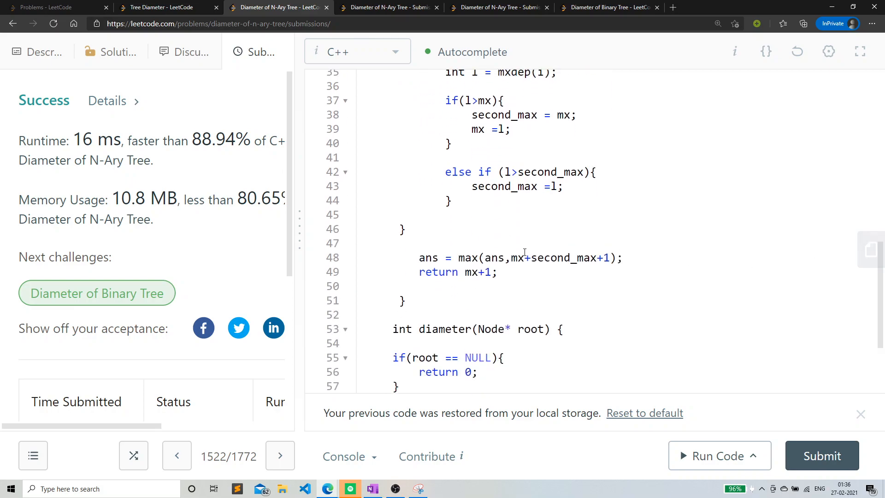
pyautogui.moveTo(419, 257); pyautogui.dragTo(497, 271)
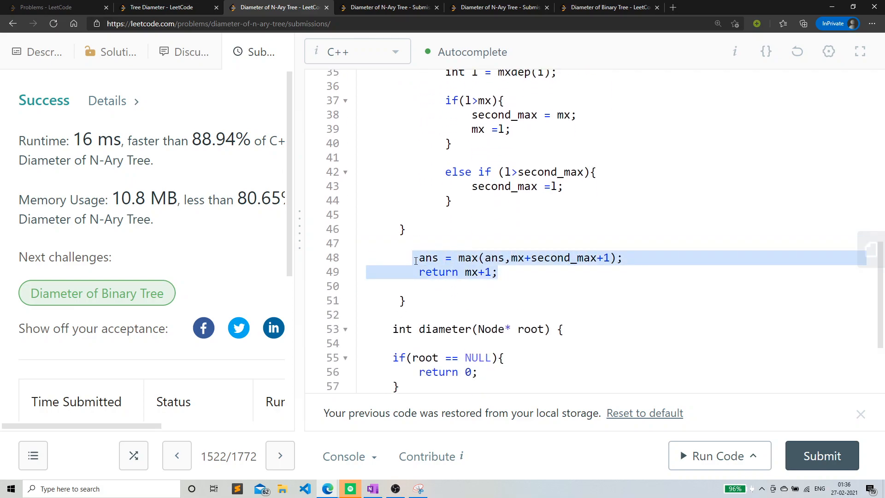